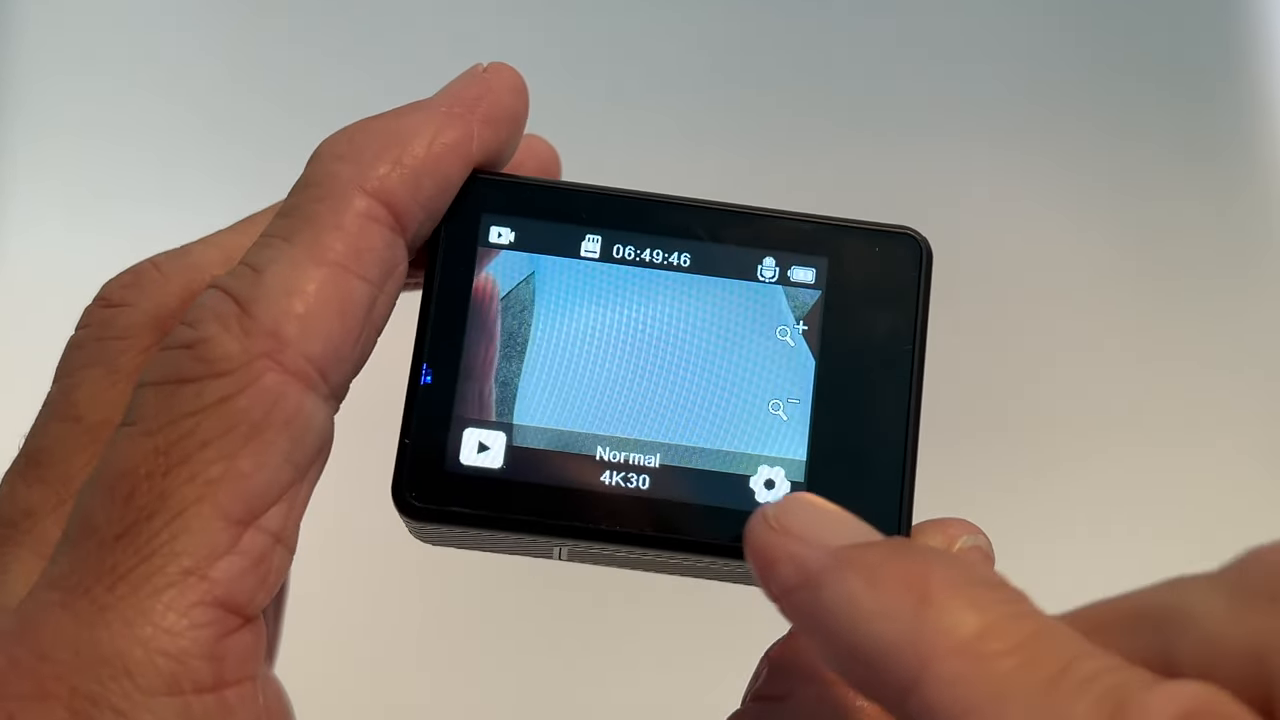
{"action": "left_click", "coordinate": [768, 486]}
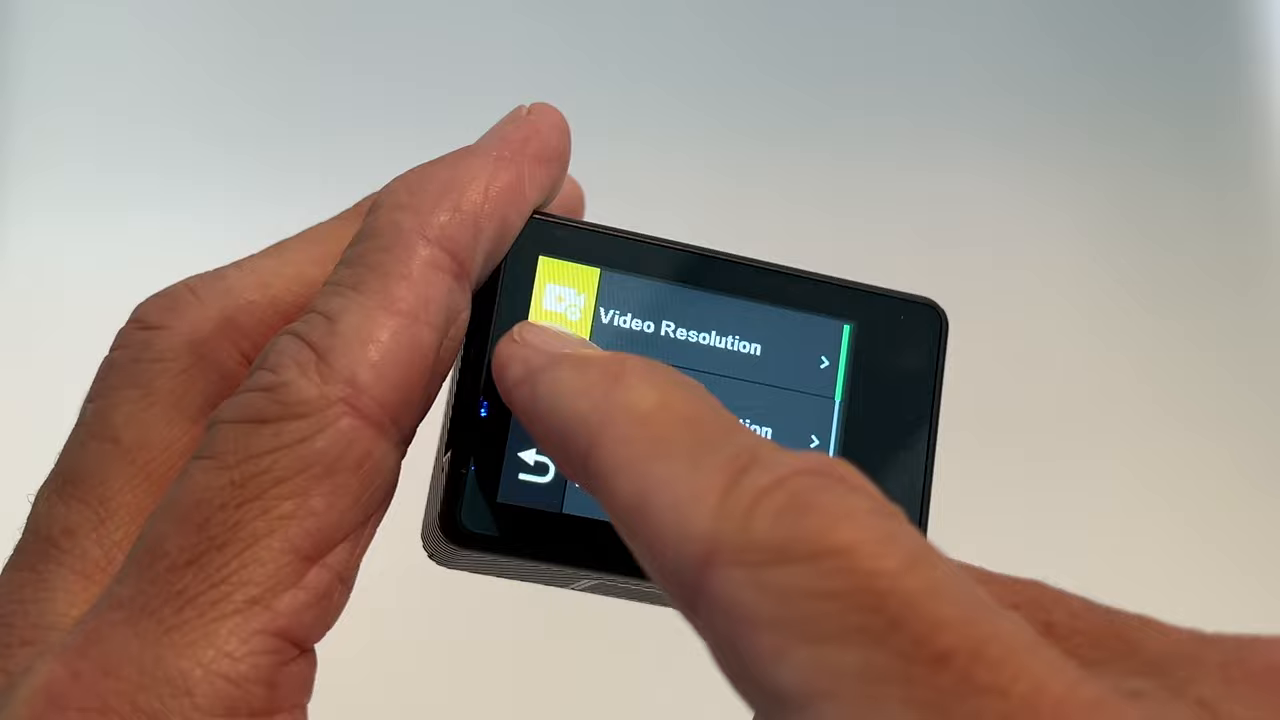
{"action": "scroll", "scroll_direction": "down", "scroll_amount": 3}
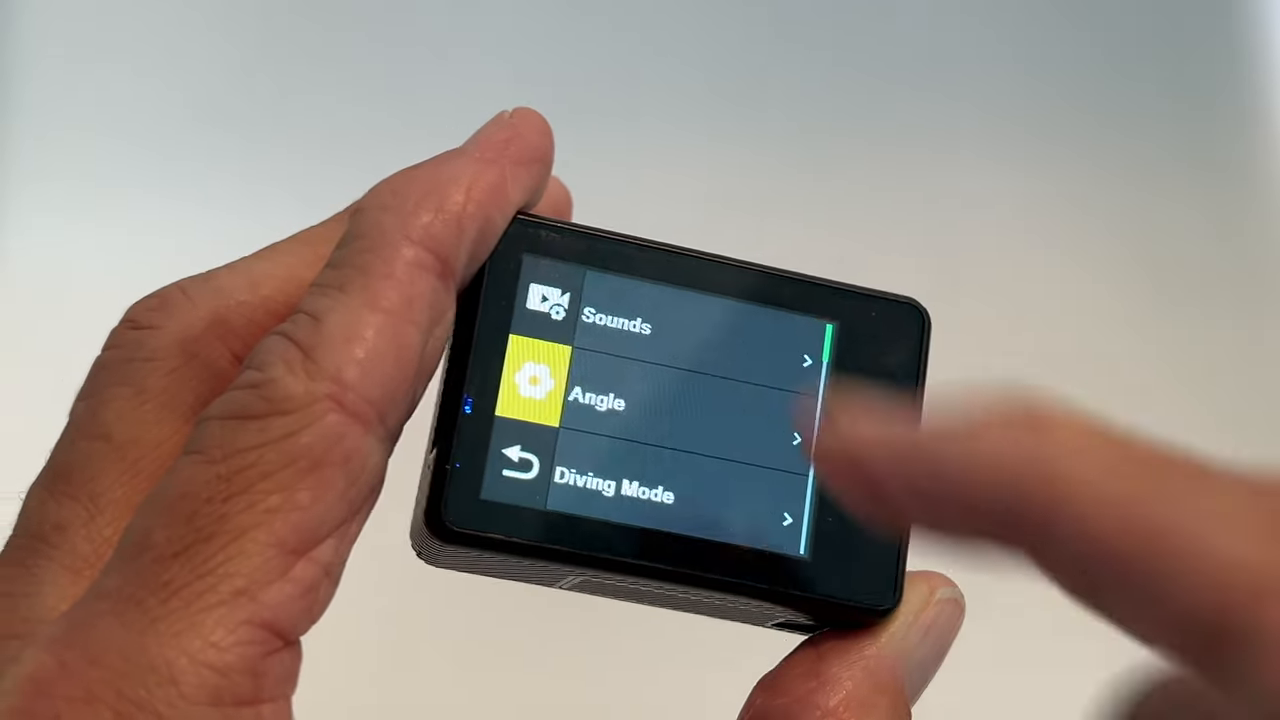